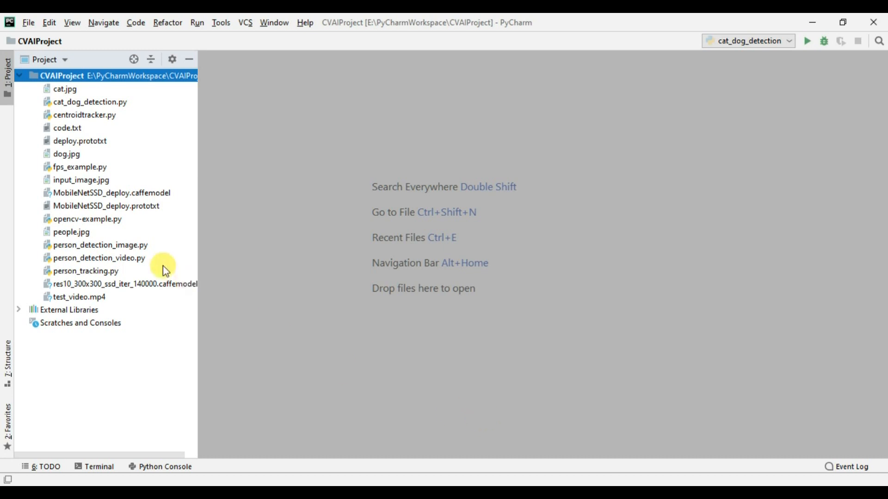
# Step: Point out the MobileNetSSD prototxt and res10 face detector model files in the project
pyautogui.click(106, 205)
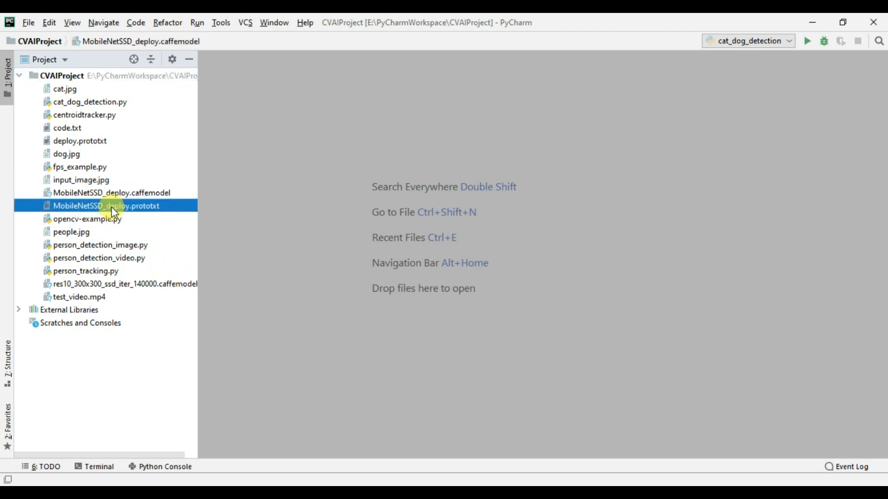
pyautogui.click(106, 205)
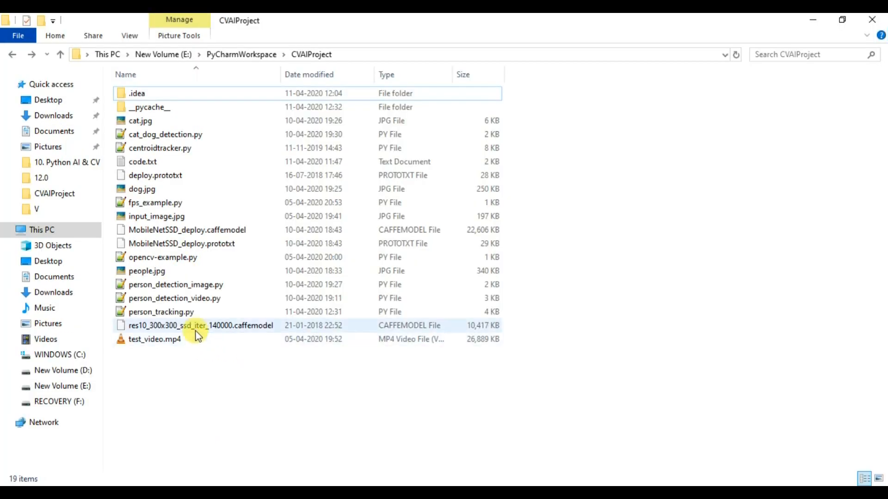
pyautogui.click(200, 325)
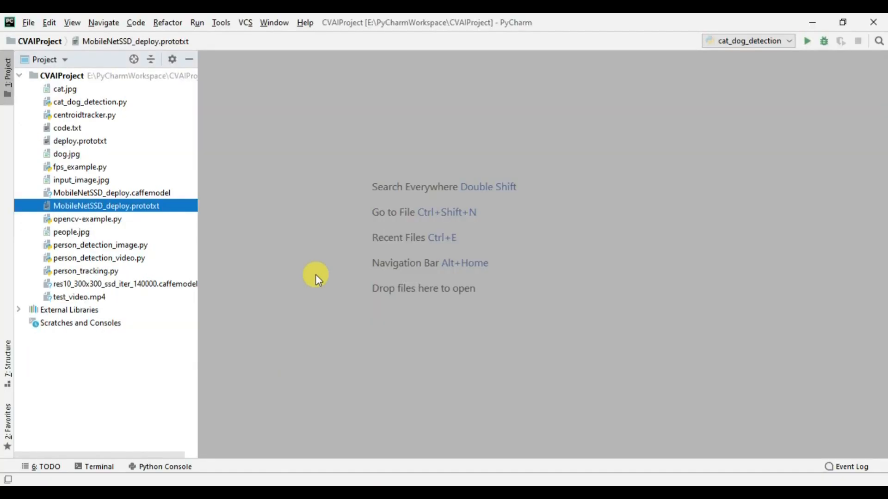
pyautogui.click(63, 75)
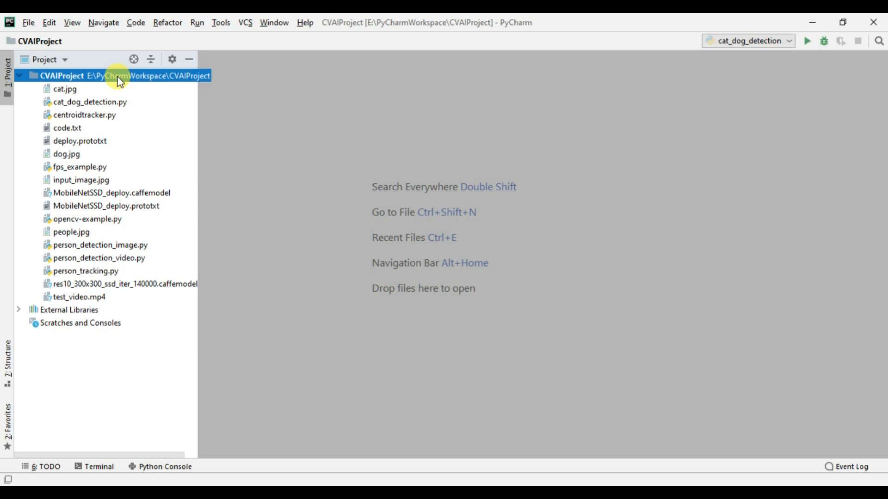
# Step: Create a new Python file named face_detections in the CVAIProject root
pyautogui.rightClick(119, 76)
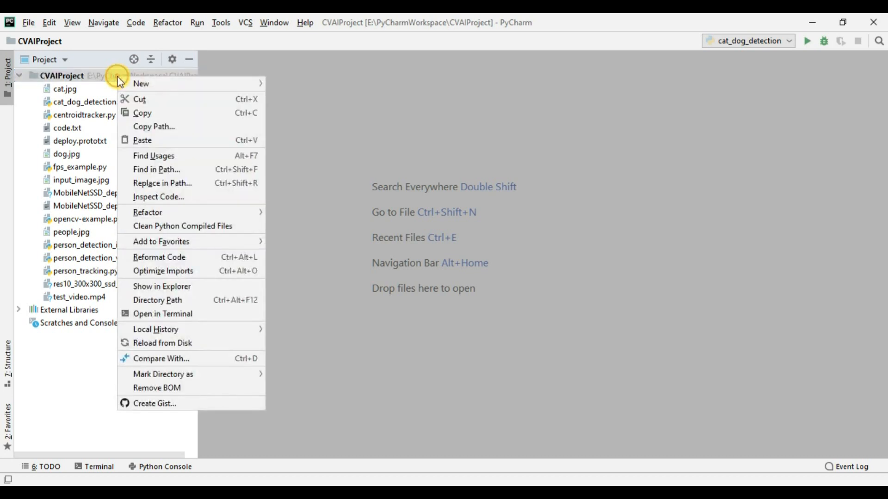
pyautogui.click(141, 83)
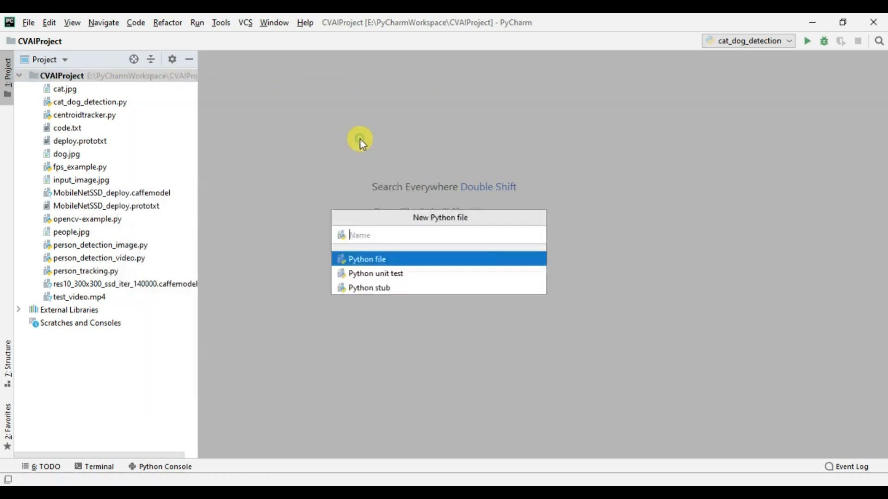
pyautogui.write('face_')
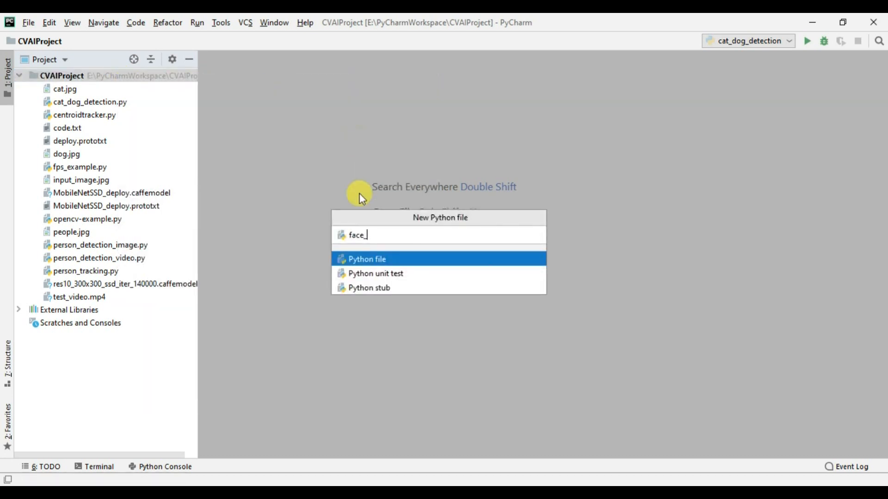
pyautogui.write('detection')
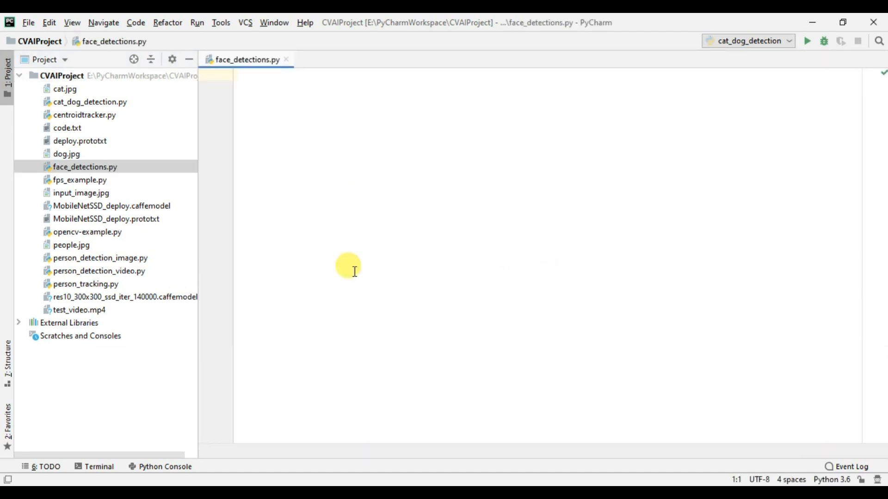
pyautogui.moveTo(248, 282)
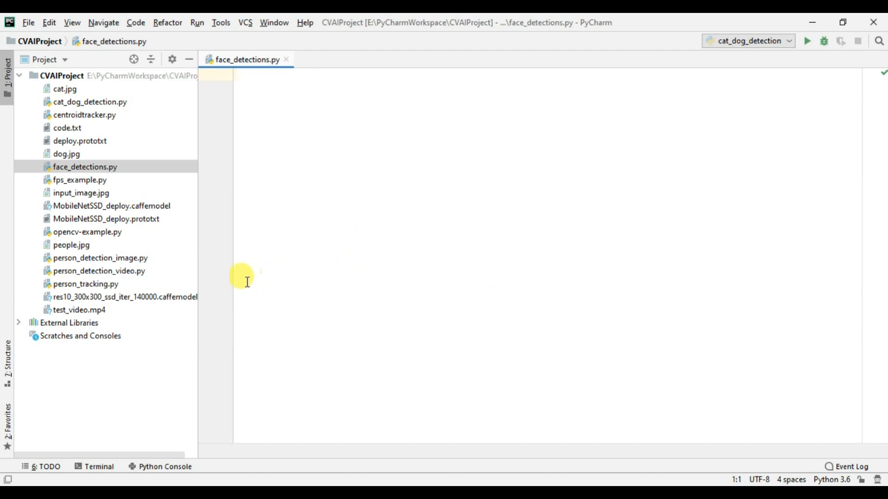
# Step: Copy person_detection_video.py's code into face_detections.py and select the old prototxt path
pyautogui.doubleClick(98, 270)
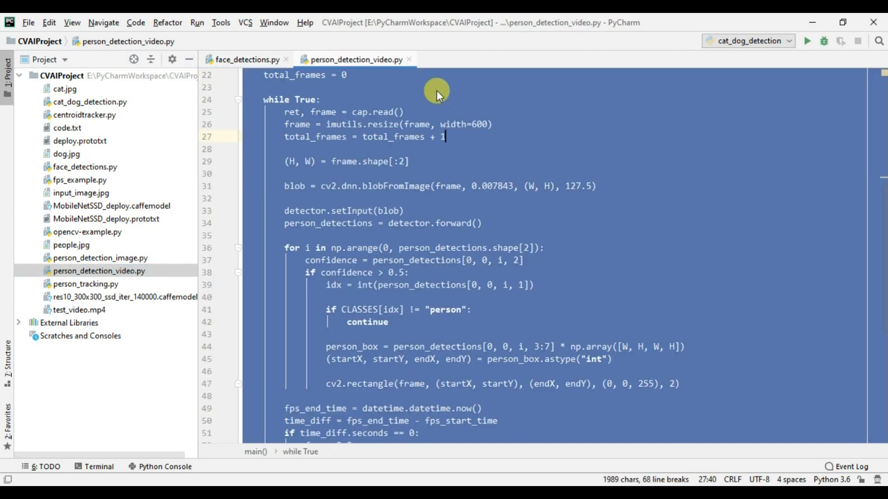
pyautogui.click(246, 59)
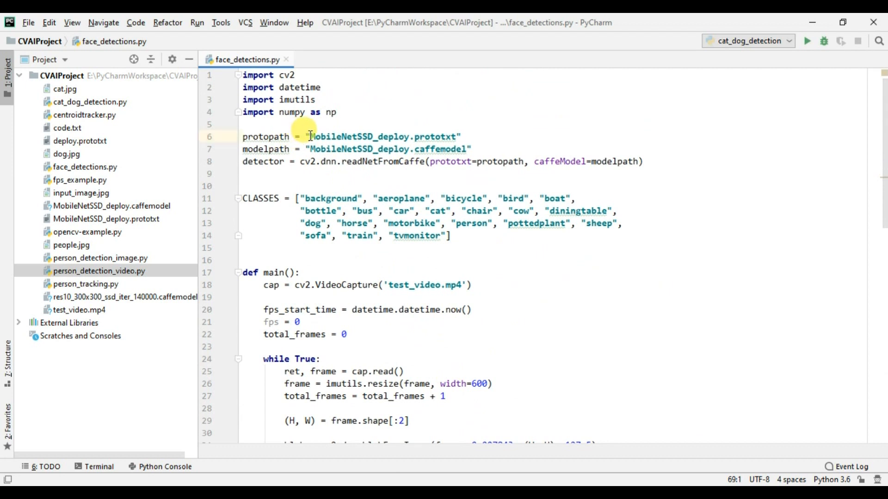
pyautogui.doubleClick(384, 137)
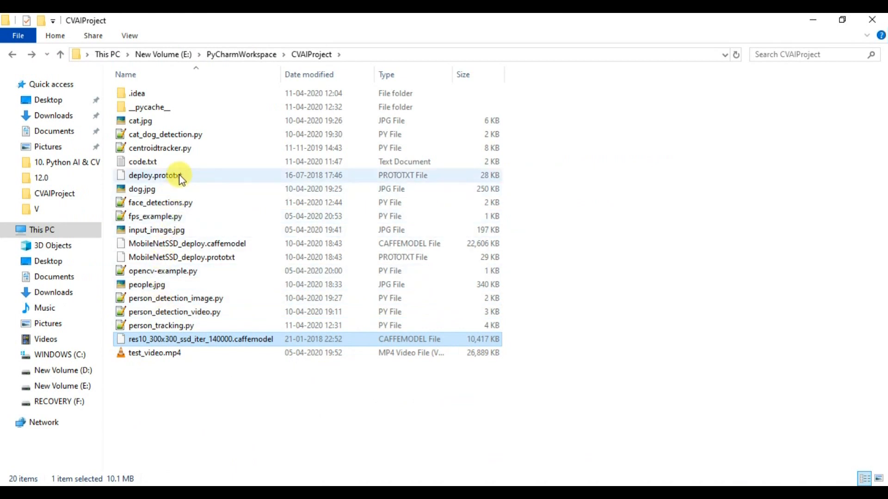
# Step: Set protopath to deploy.prototxt and modelpath to res10_300x300_ssd_iter_140000.caffemodel, then select the CLASSES lines
pyautogui.rightClick(155, 175)
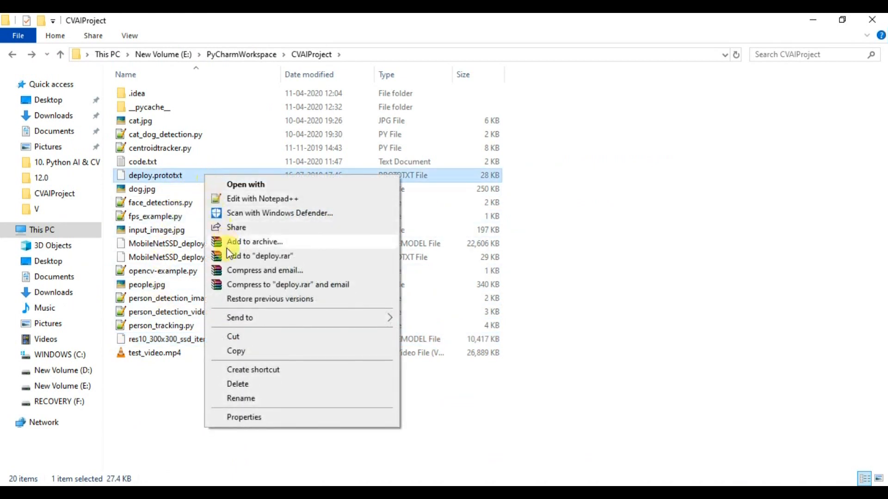
pyautogui.click(240, 398)
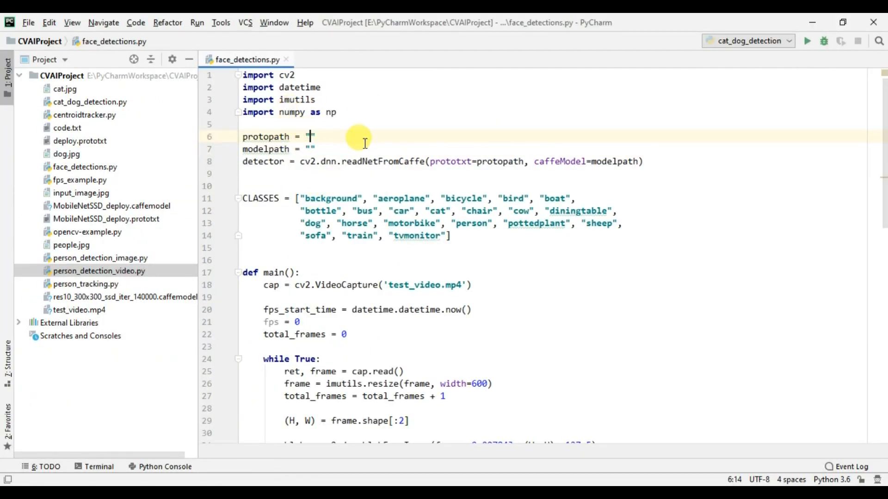
pyautogui.write('deploy.prototxt')
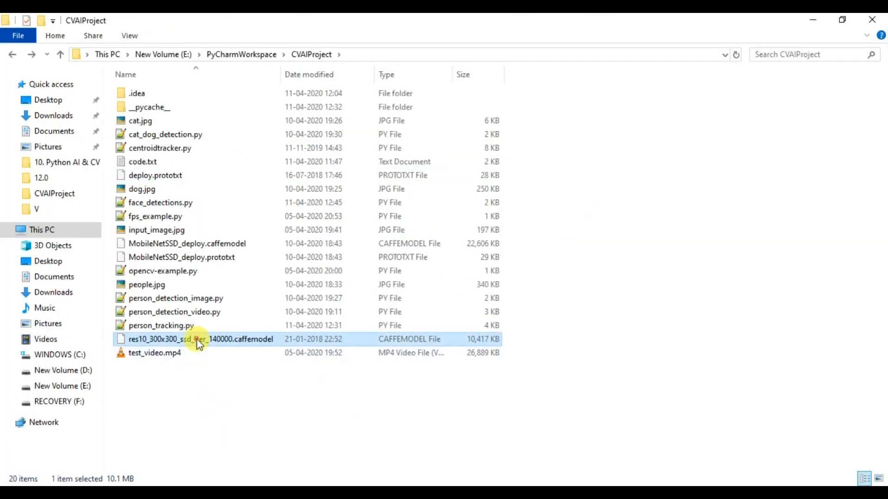
pyautogui.click(198, 339)
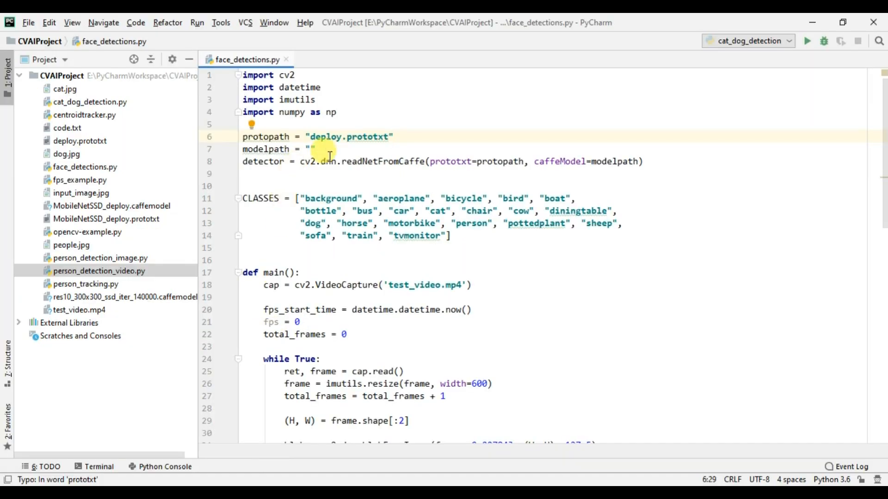
pyautogui.write('res10_300x300_ssd_iter_140000.caffemodel')
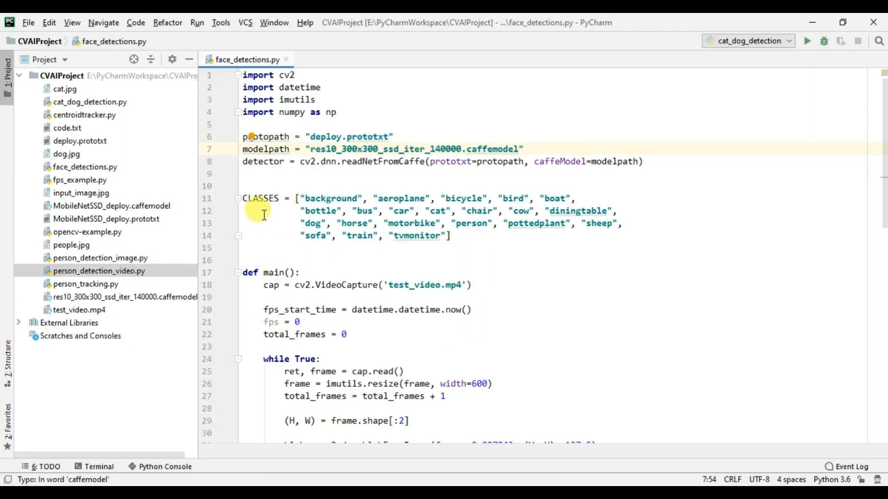
pyautogui.moveTo(242, 199); pyautogui.dragTo(447, 211)
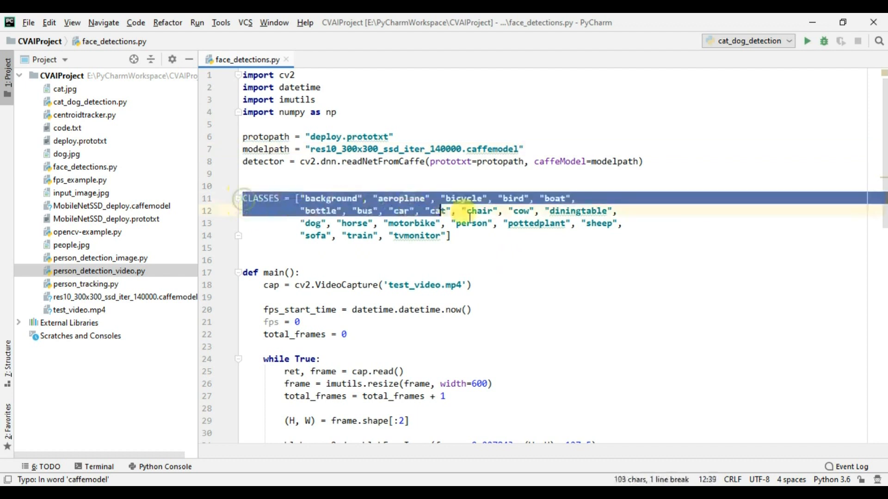
# Step: Delete the CLASSES list from face_detections.py
pyautogui.press('Delete')
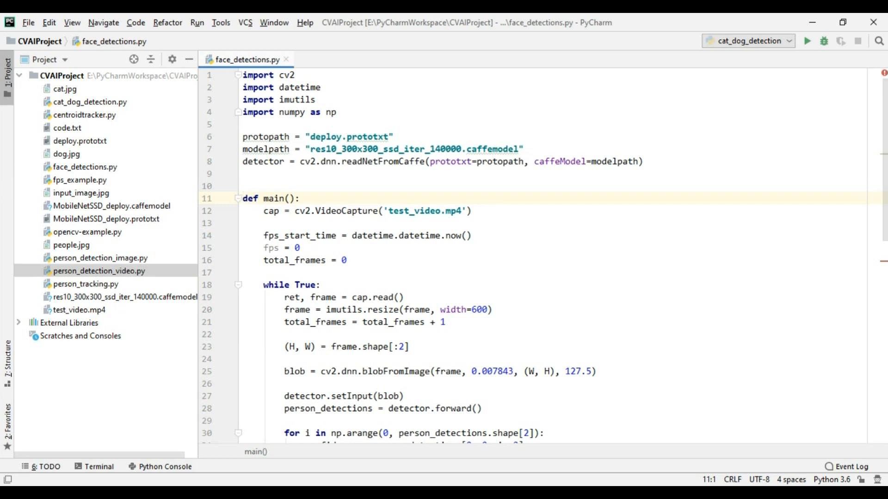
pyautogui.moveTo(516, 264)
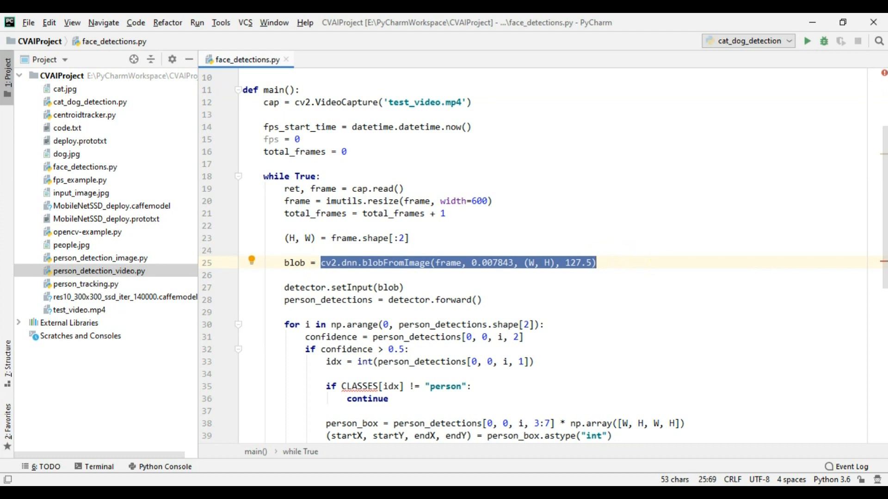
# Step: Build face_blob with cv2.dnn.blobFromImage from the frame resized to 300x300
pyautogui.write('cv2.')
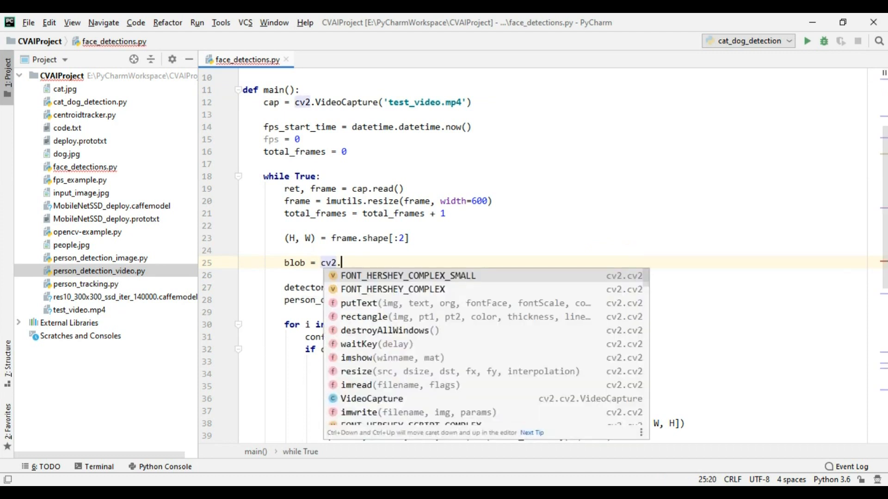
pyautogui.write('dnn')
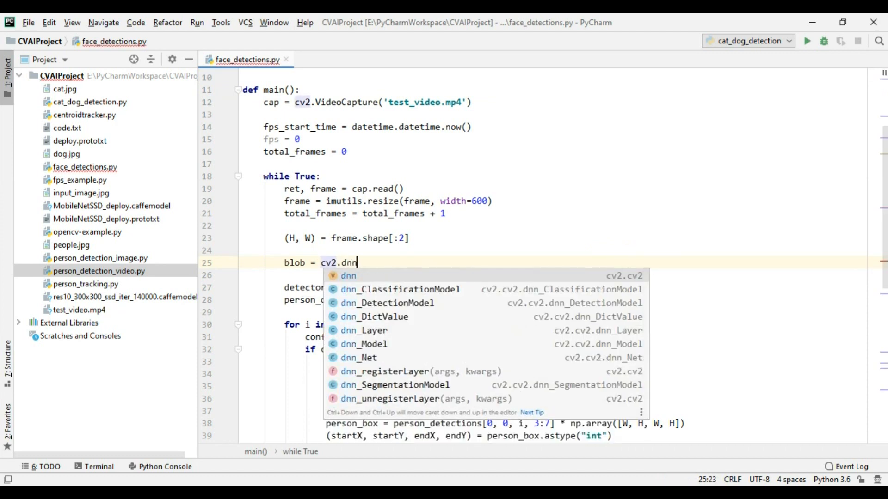
pyautogui.write('.blobFromImage(cv2.resize(image')
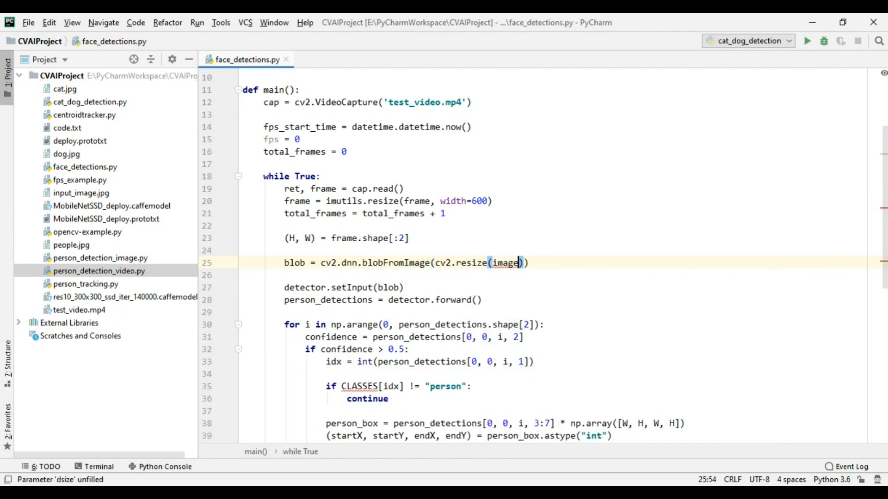
pyautogui.write('frame, (300, 300)), 1.0, (300, 300), (104.0, 177.0, 123.0), False, Fals')
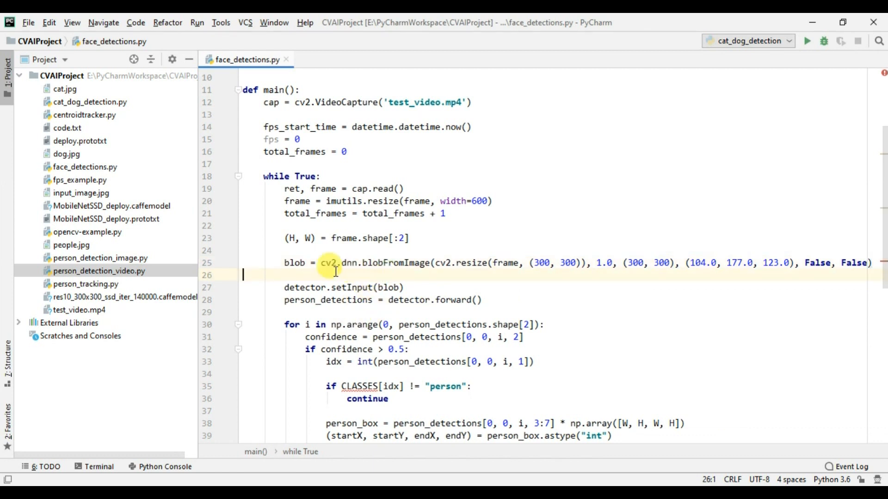
pyautogui.moveTo(294, 262)
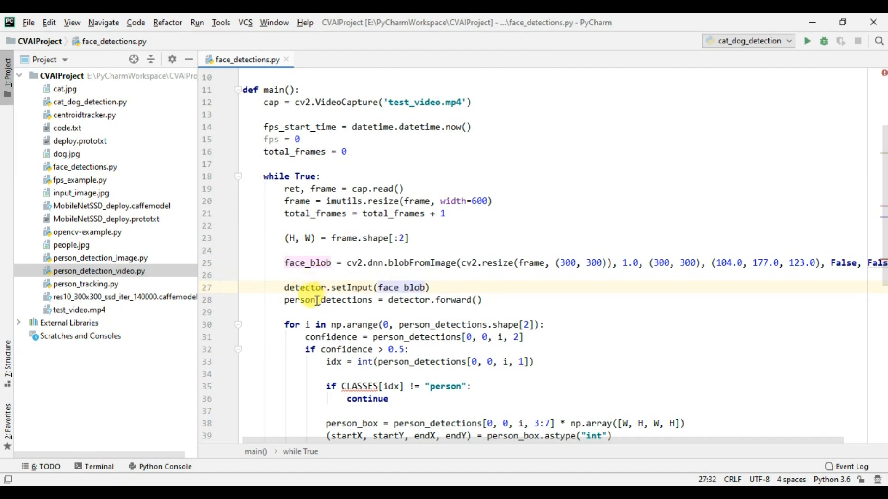
# Step: Rename person_detections to face_detections in the loop and delete the 'person' class check lines
pyautogui.write('face')
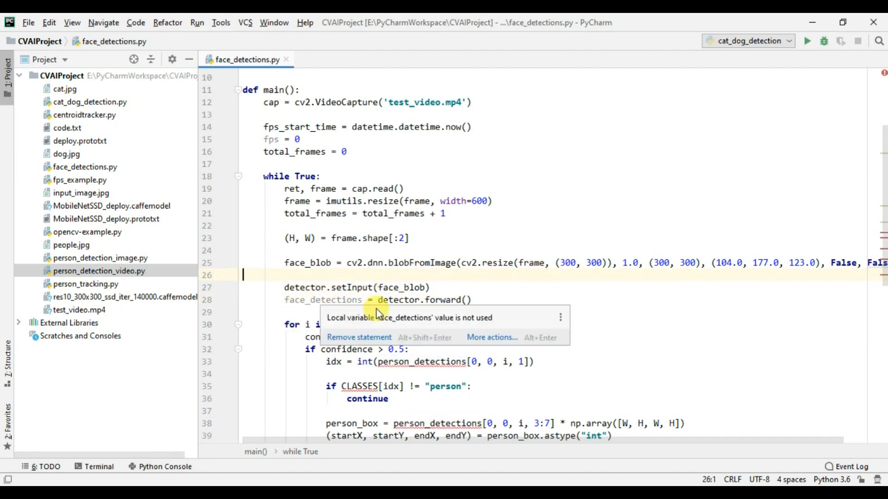
pyautogui.doubleClick(323, 299)
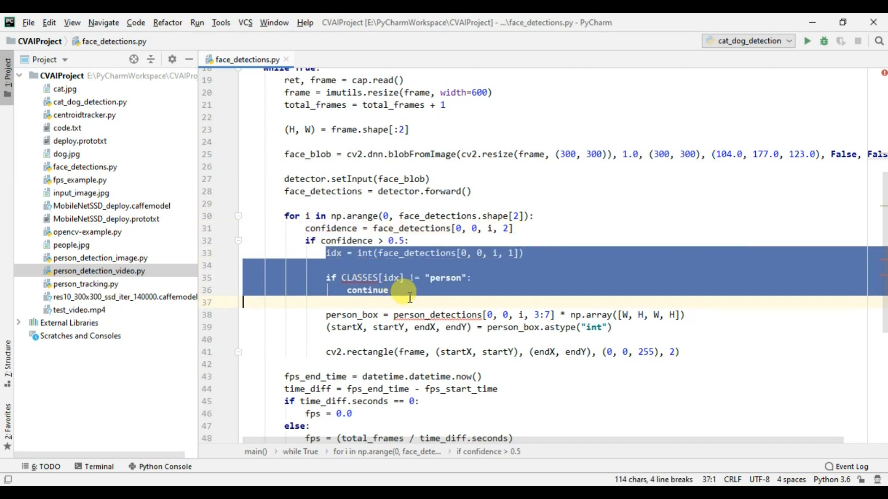
pyautogui.press('Delete')
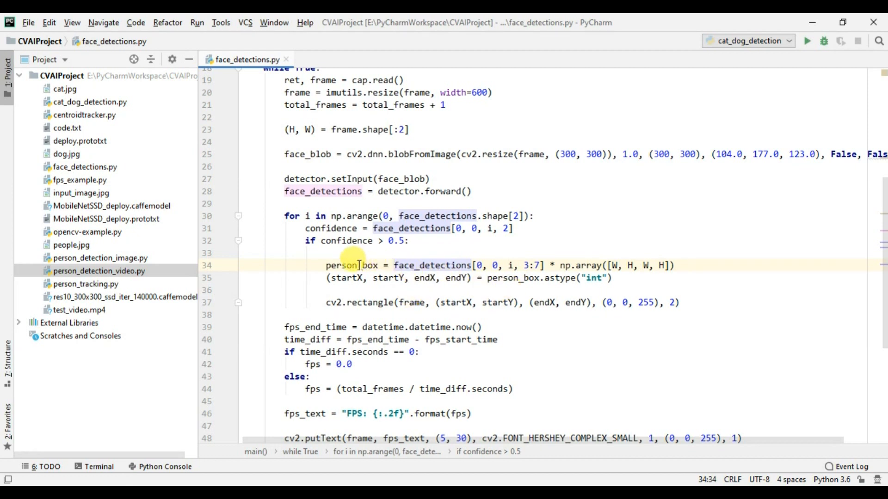
pyautogui.write('face')
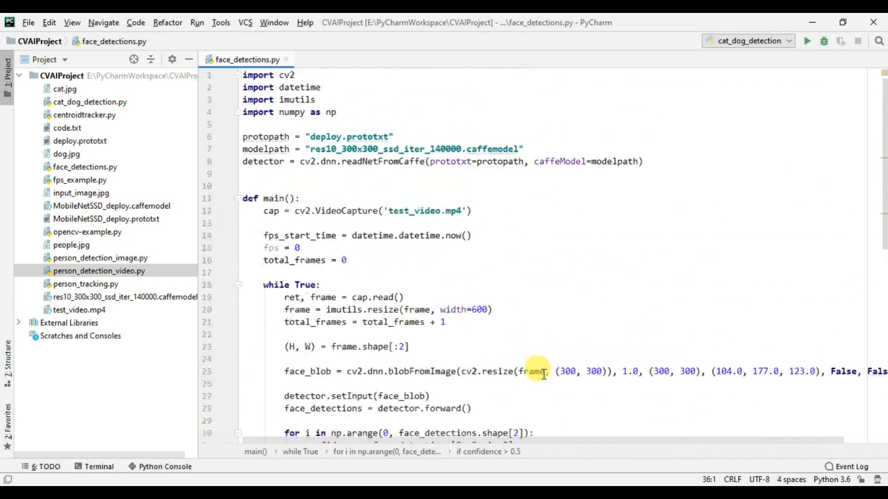
pyautogui.moveTo(598, 117)
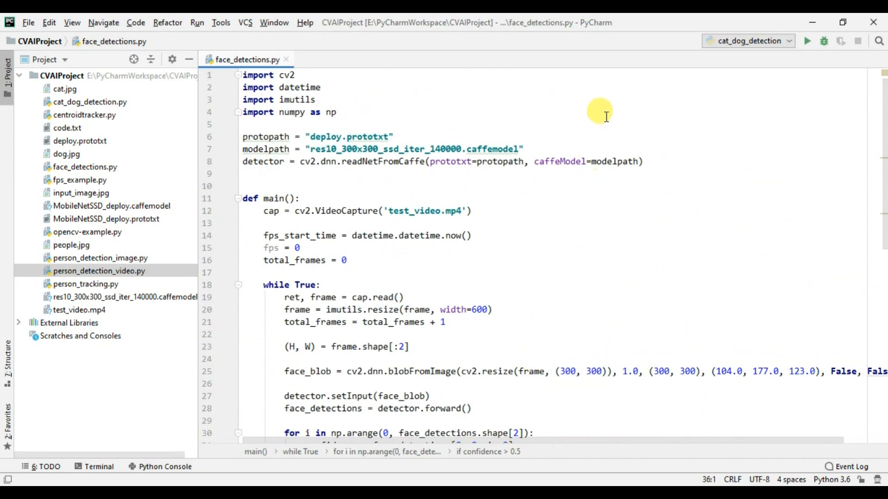
pyautogui.moveTo(572, 234)
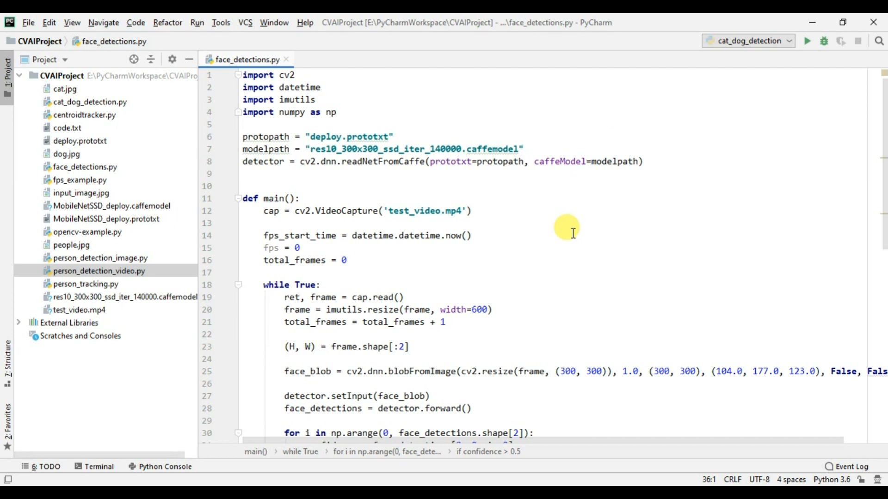
pyautogui.moveTo(438, 220)
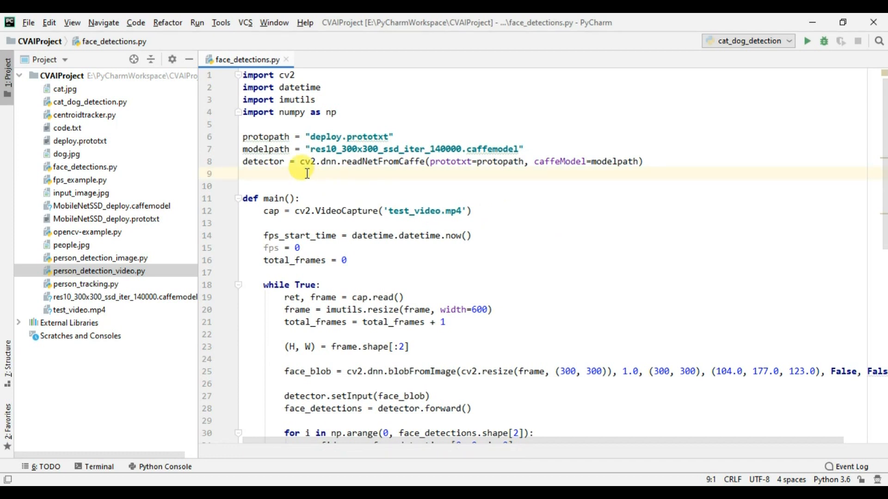
pyautogui.moveTo(119, 260)
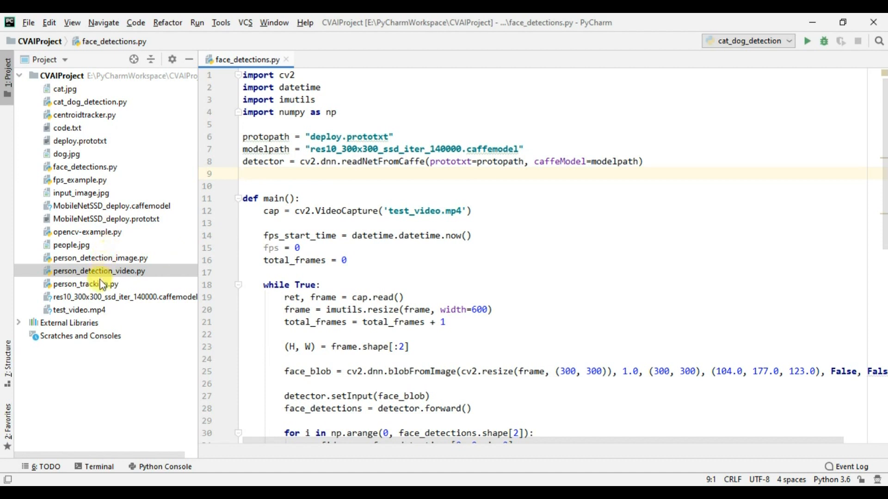
pyautogui.doubleClick(86, 283)
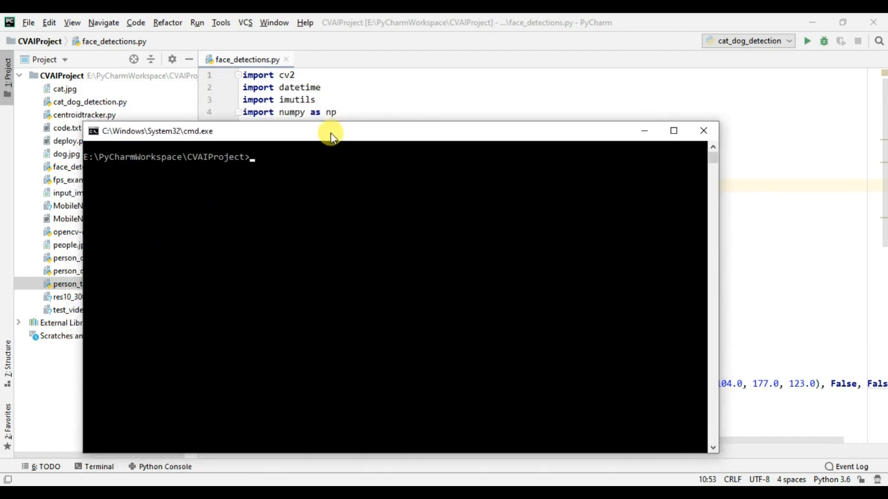
# Step: Run python face_detections.py, watch the test video with its FPS counter, and close the playback window
pyautogui.write('python face')
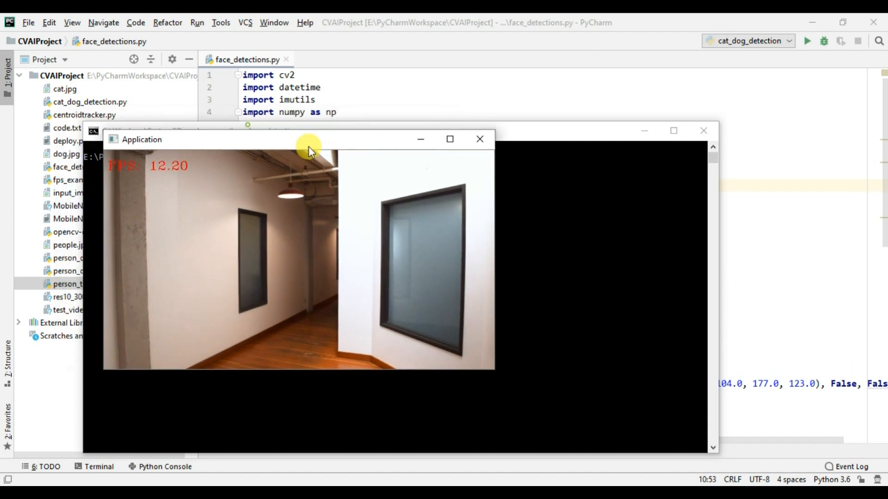
pyautogui.moveTo(308, 139); pyautogui.dragTo(362, 149)
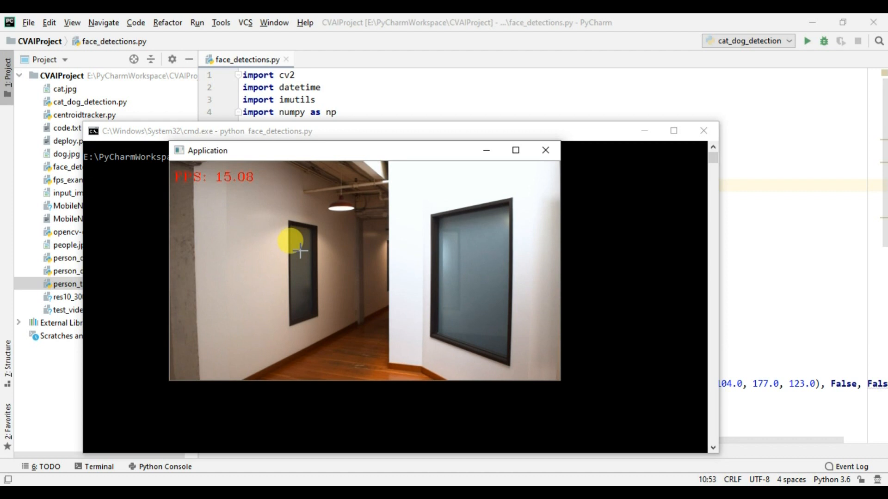
pyautogui.click(544, 149)
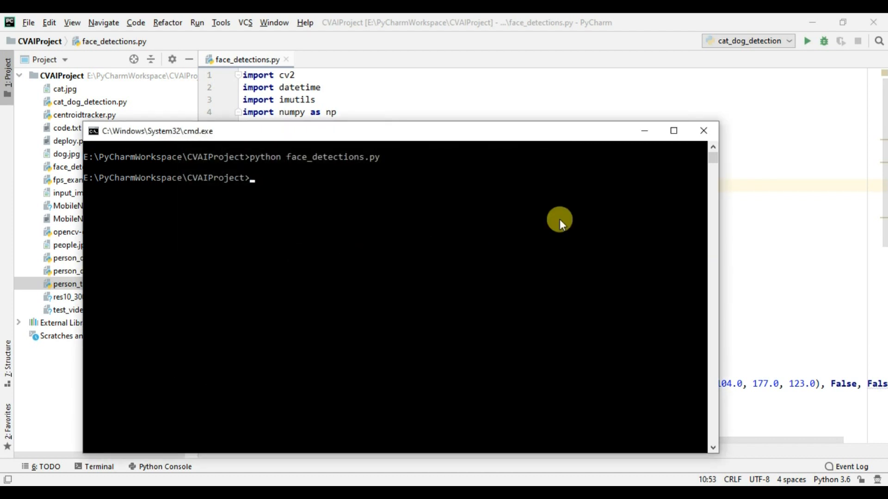
# Step: Bring PyCharm forward and scroll through the detection loop in face_detections.py
pyautogui.click(703, 130)
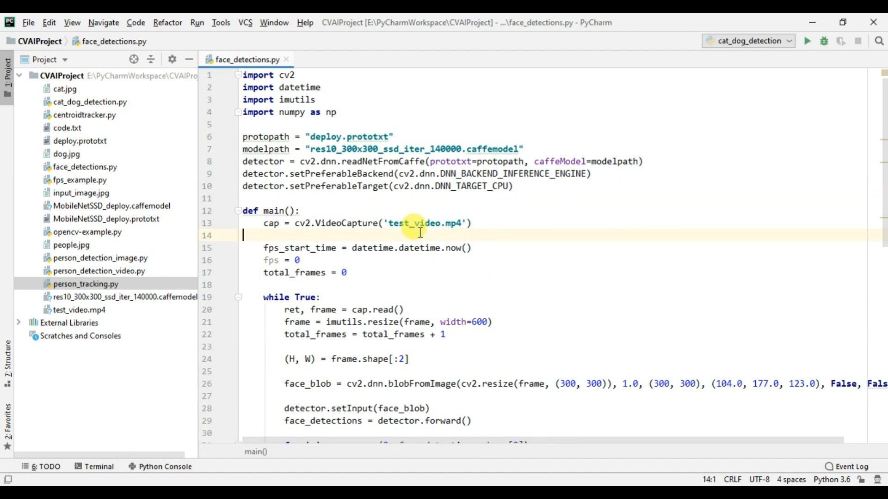
pyautogui.scroll(-3)
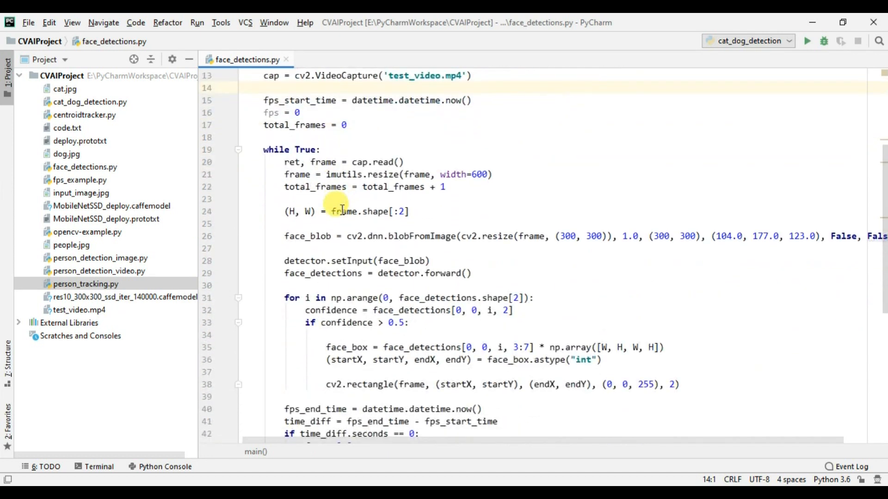
pyautogui.scroll(-3)
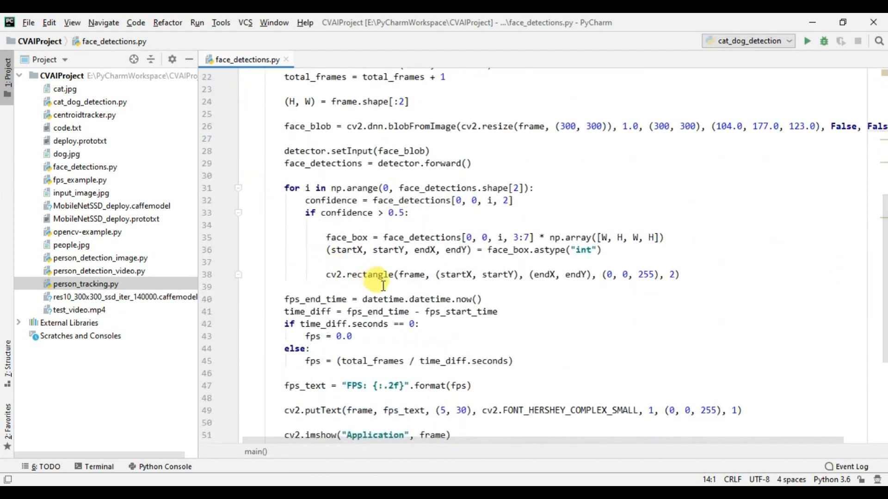